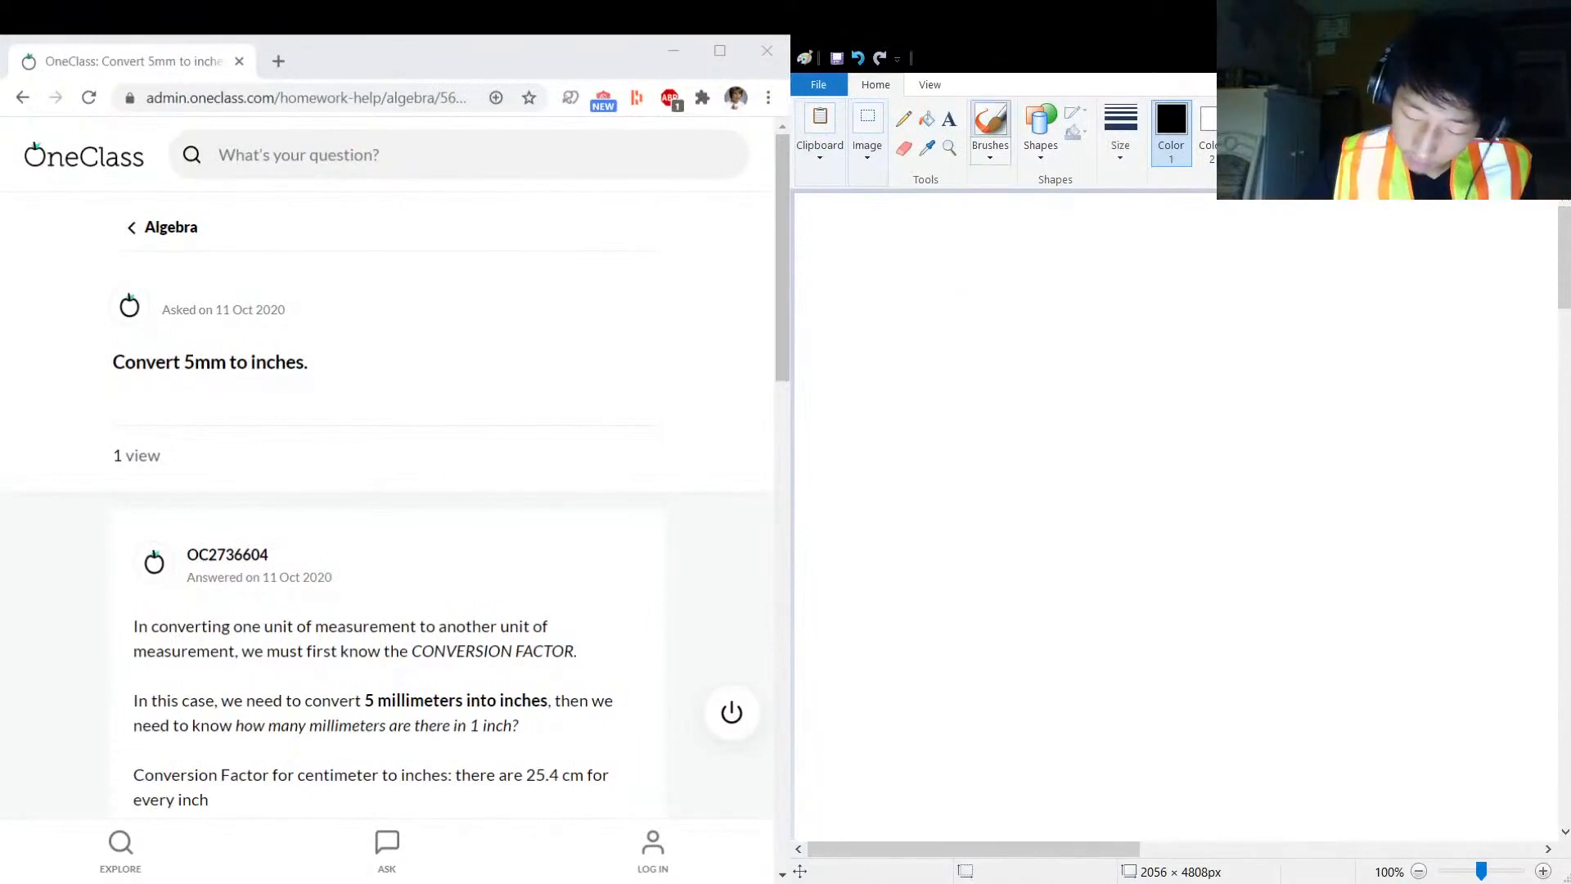
# - Handwrite '25.4 mm' over a fraction bar with 'inch' beneath, in black brush
pyautogui.moveTo(919, 260); pyautogui.dragTo(980, 255)
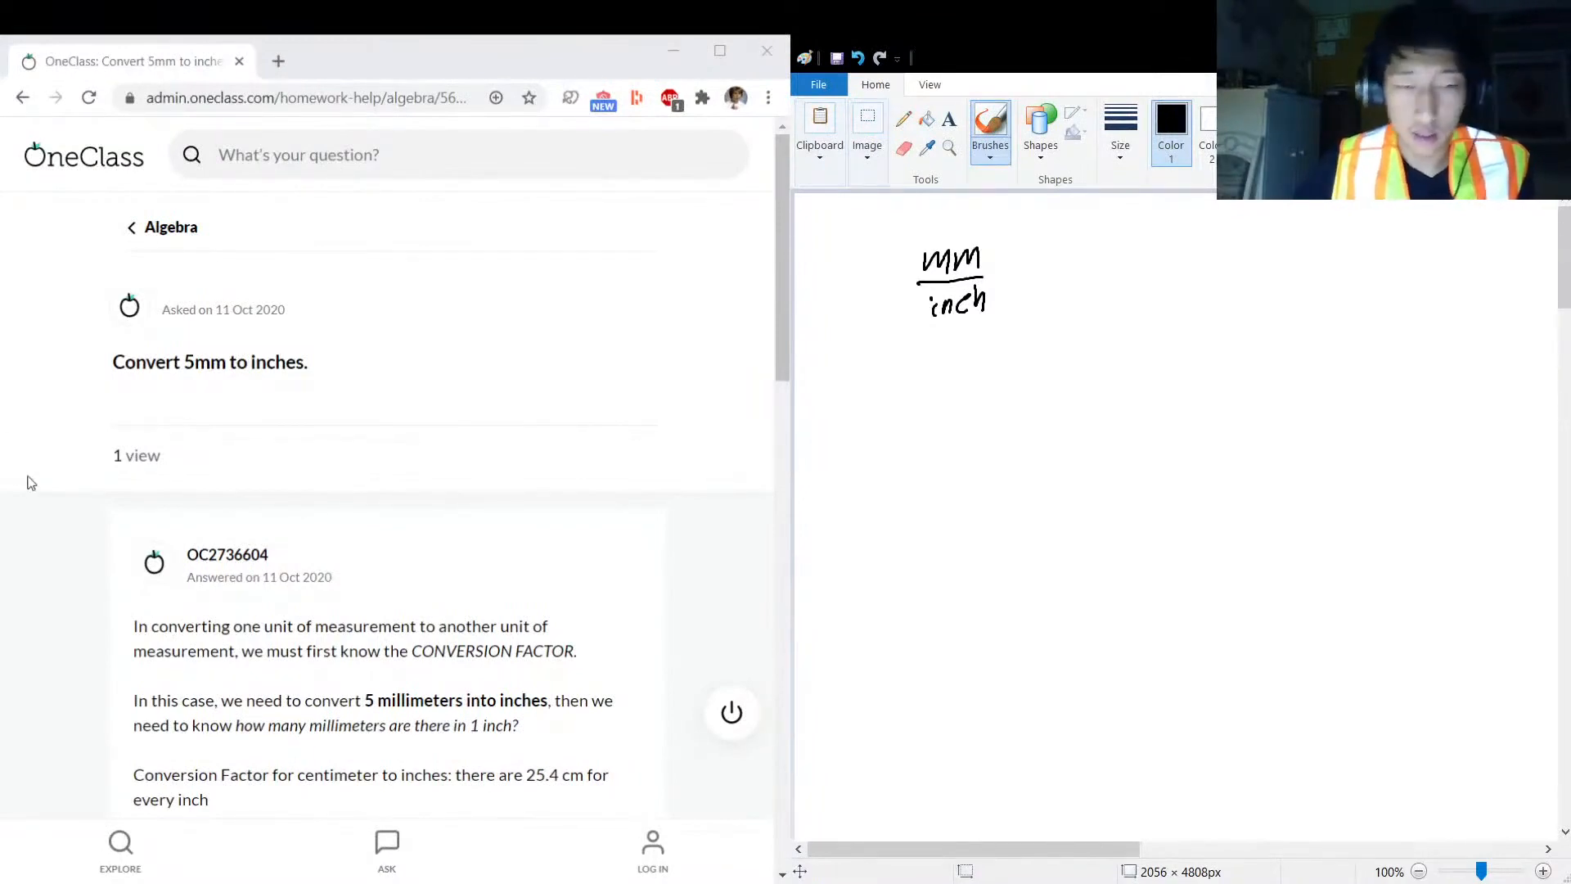
pyautogui.scroll(-3)
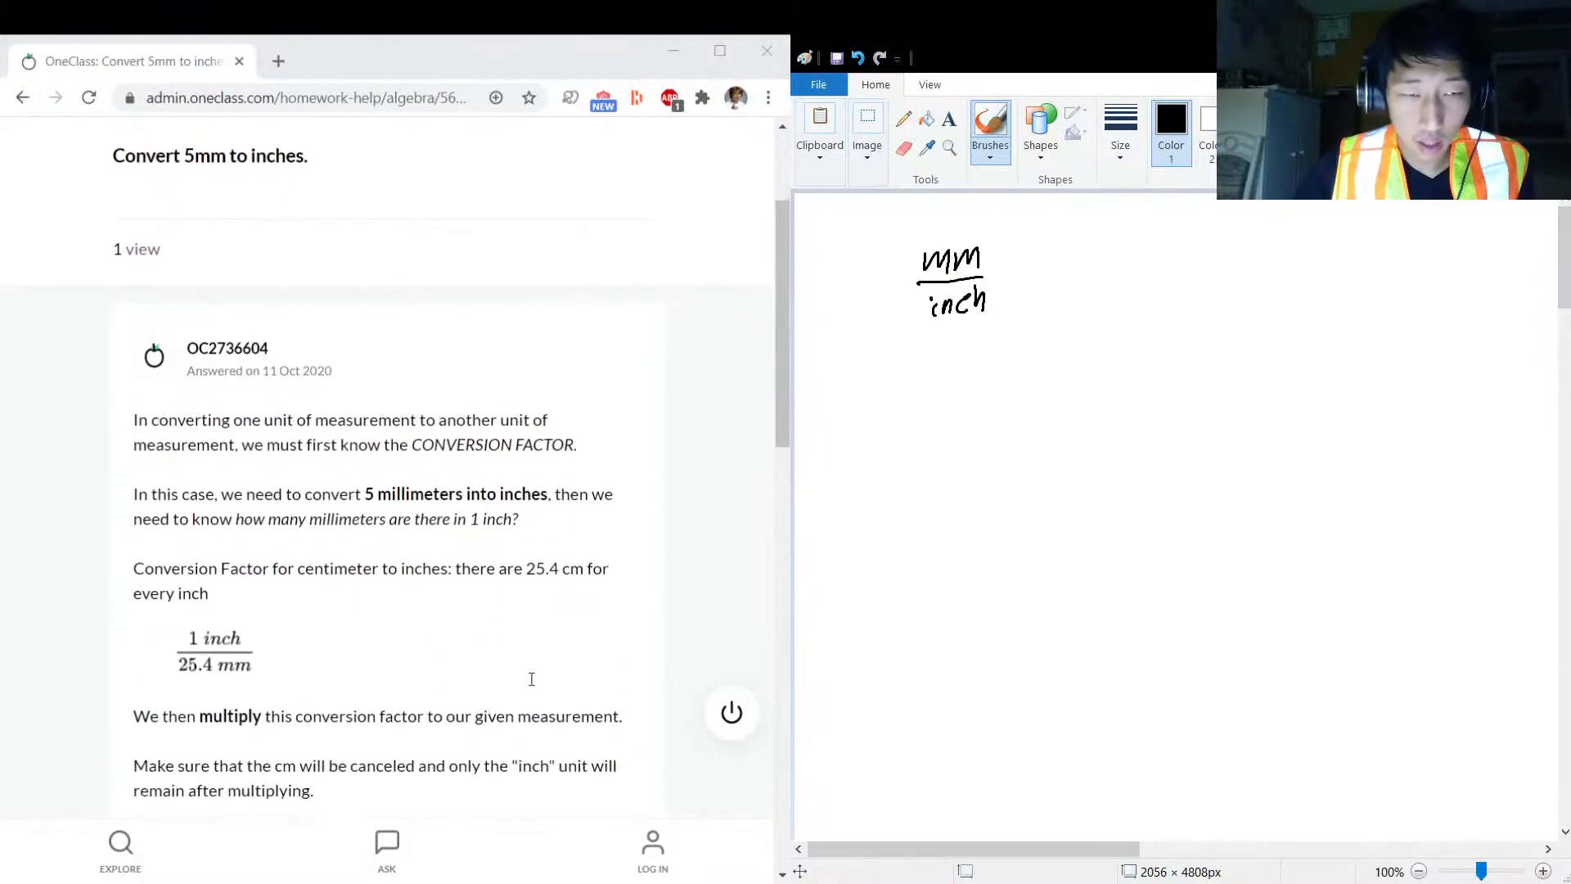
pyautogui.moveTo(707, 539)
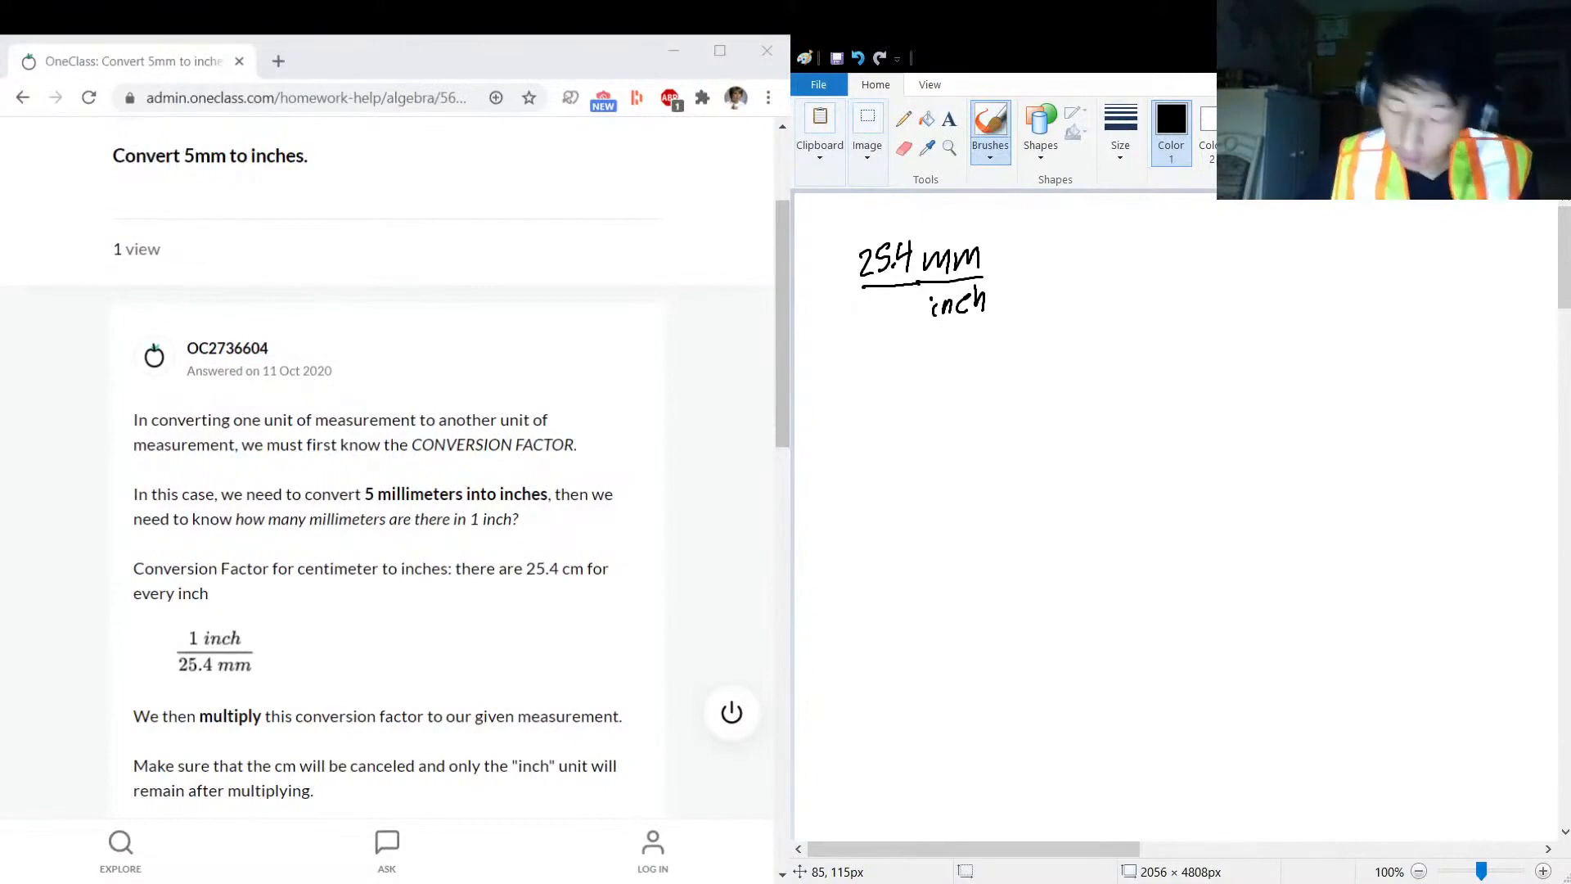
# - Draw an arrow to (1 inch/25.4 mm)(5 mm/1), then cross out both mm in red
pyautogui.moveTo(1020, 278); pyautogui.dragTo(1065, 279)
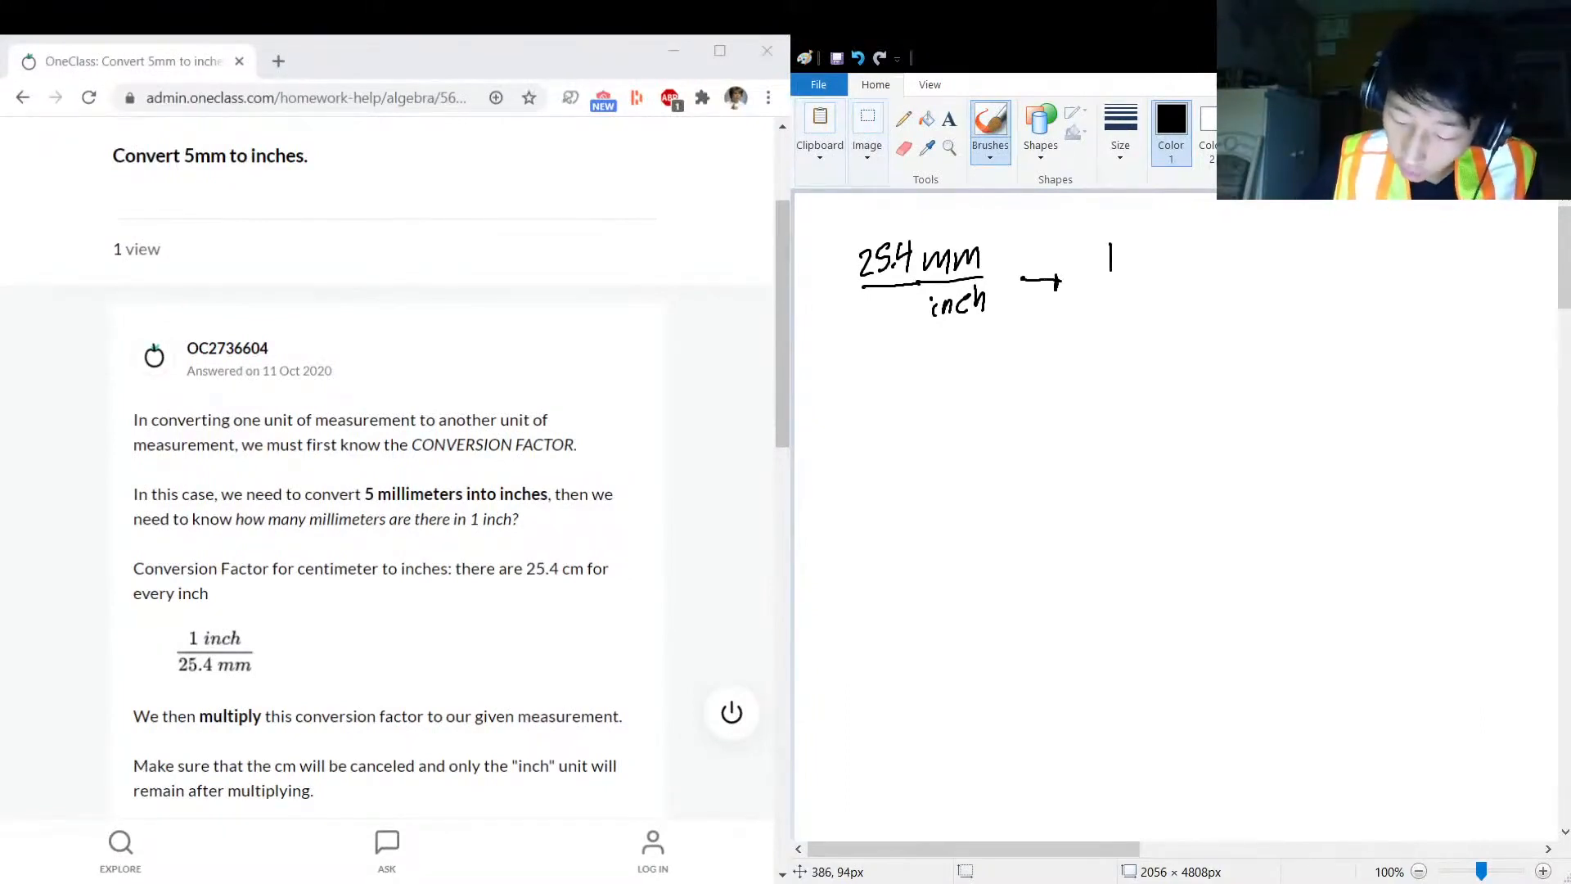
pyautogui.write('inch')
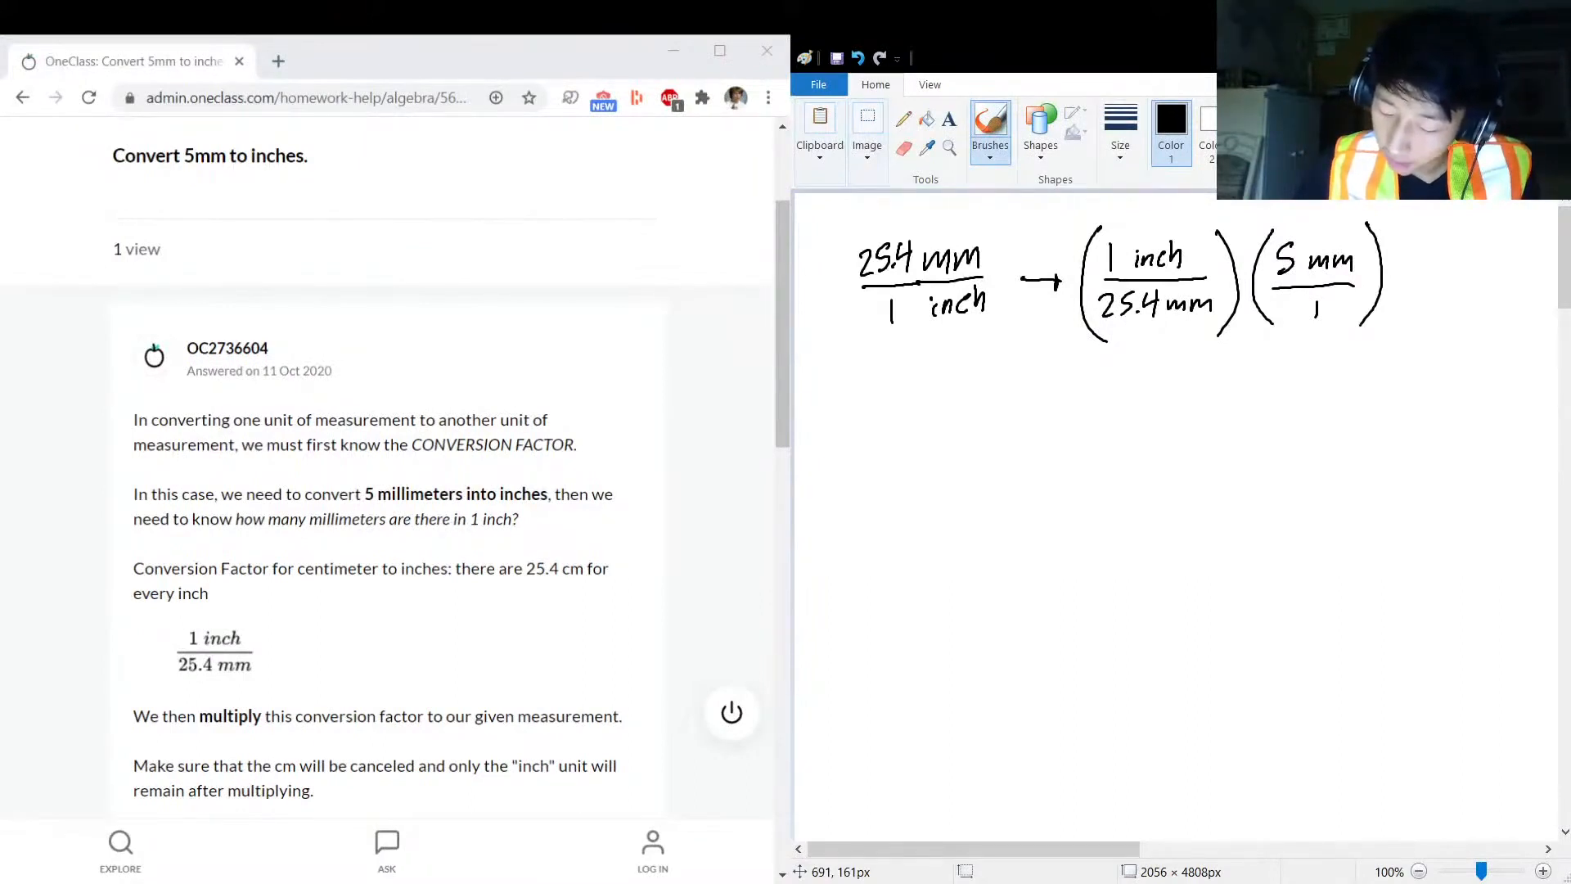
pyautogui.click(1170, 117)
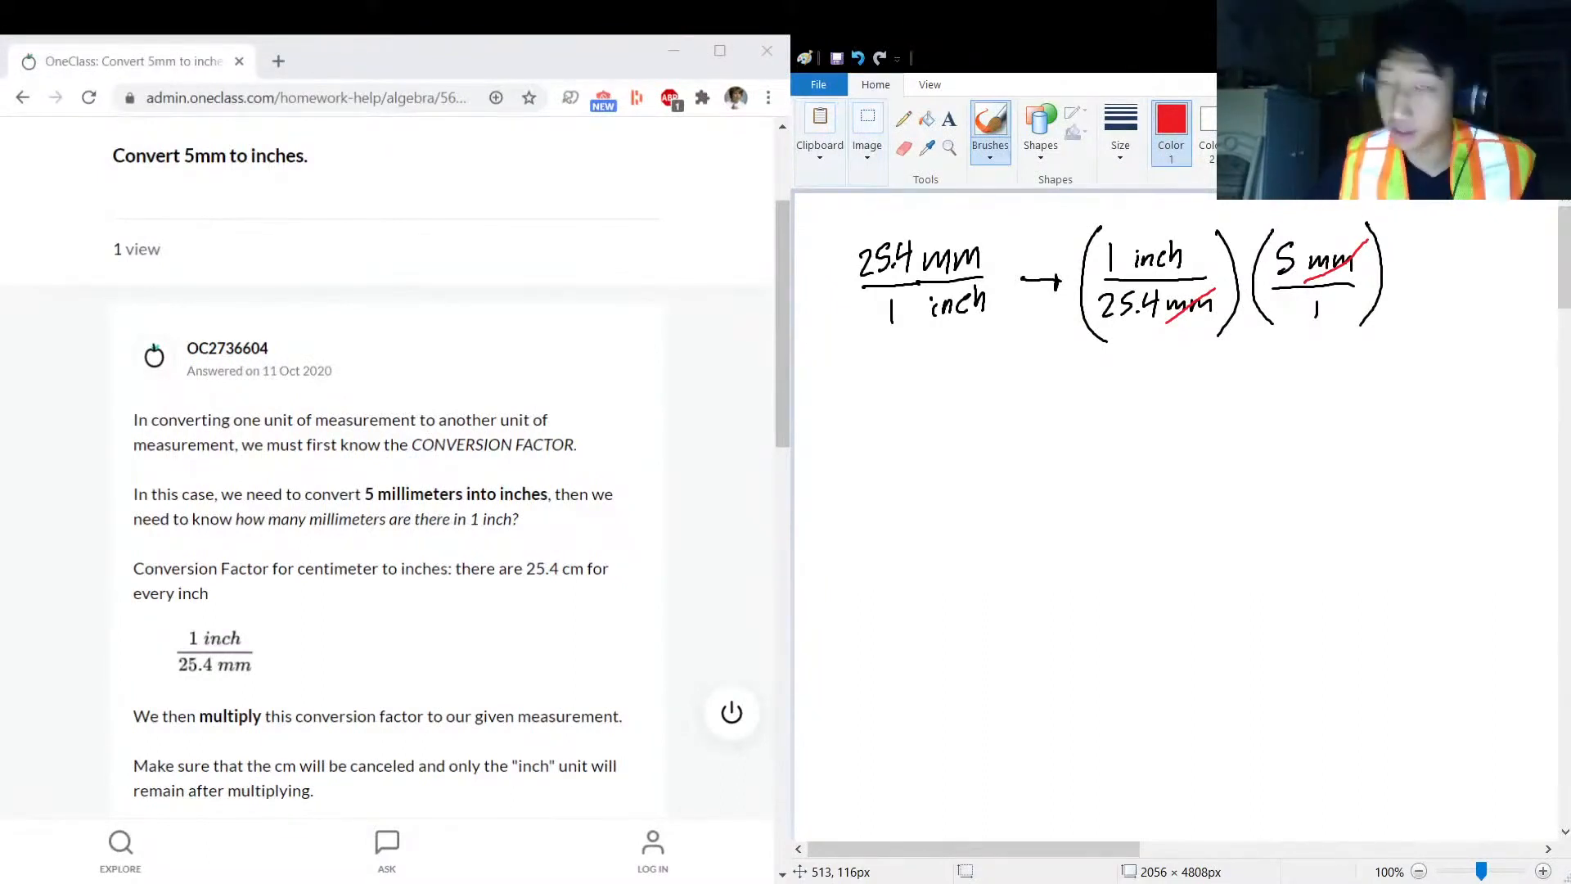
# - In black, arrow down and write '= (1 inch)×(5)/25.4 = 5/25.4 inch'
pyautogui.click(1170, 118)
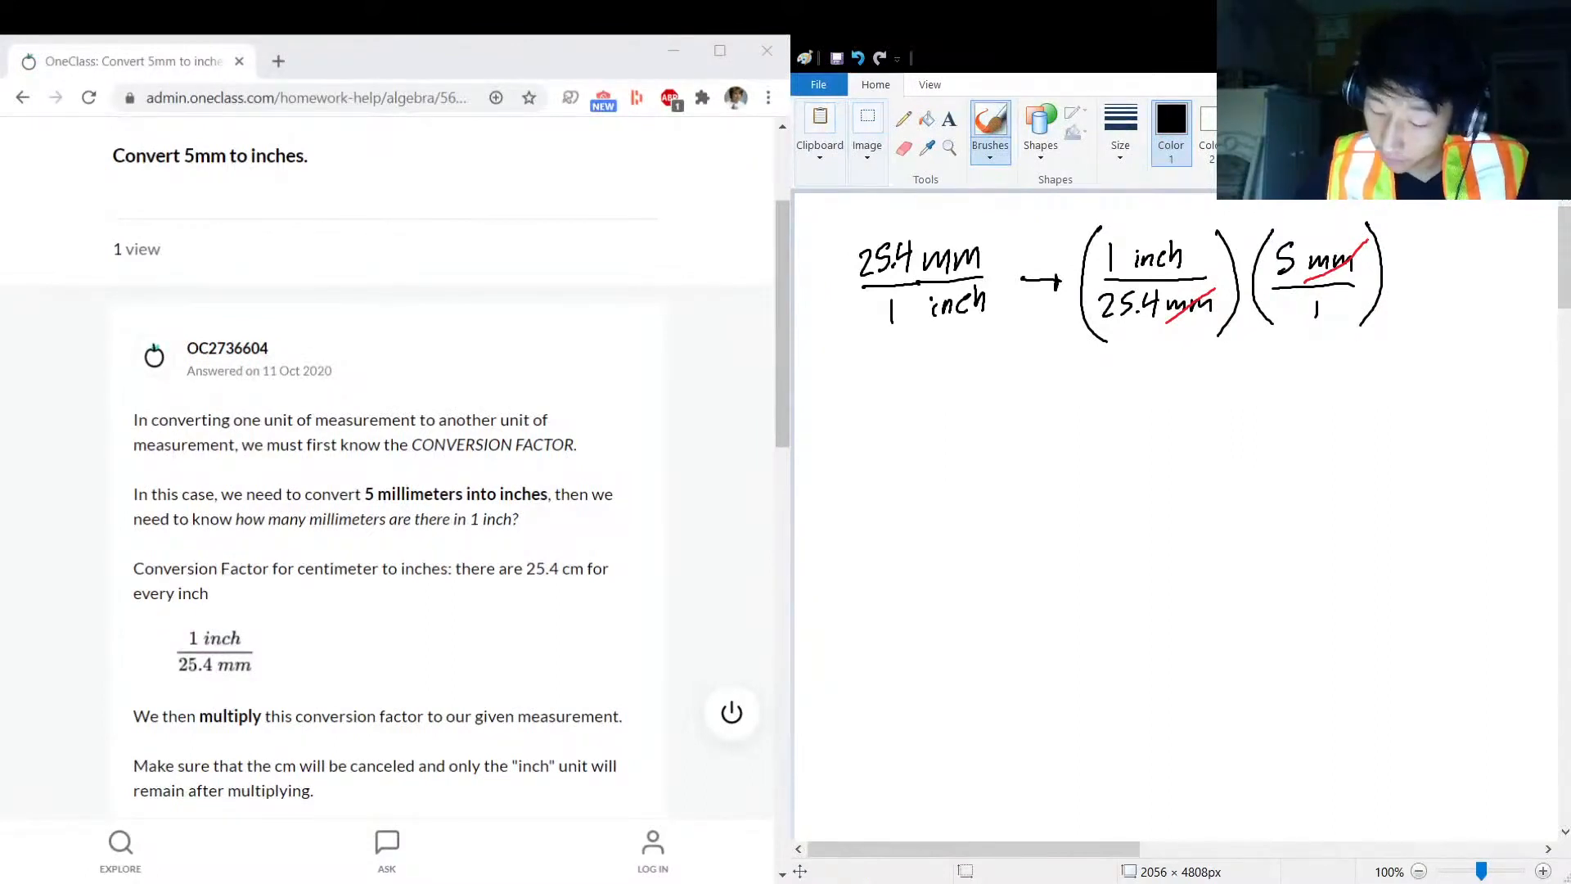
pyautogui.moveTo(1067, 351); pyautogui.dragTo(897, 486)
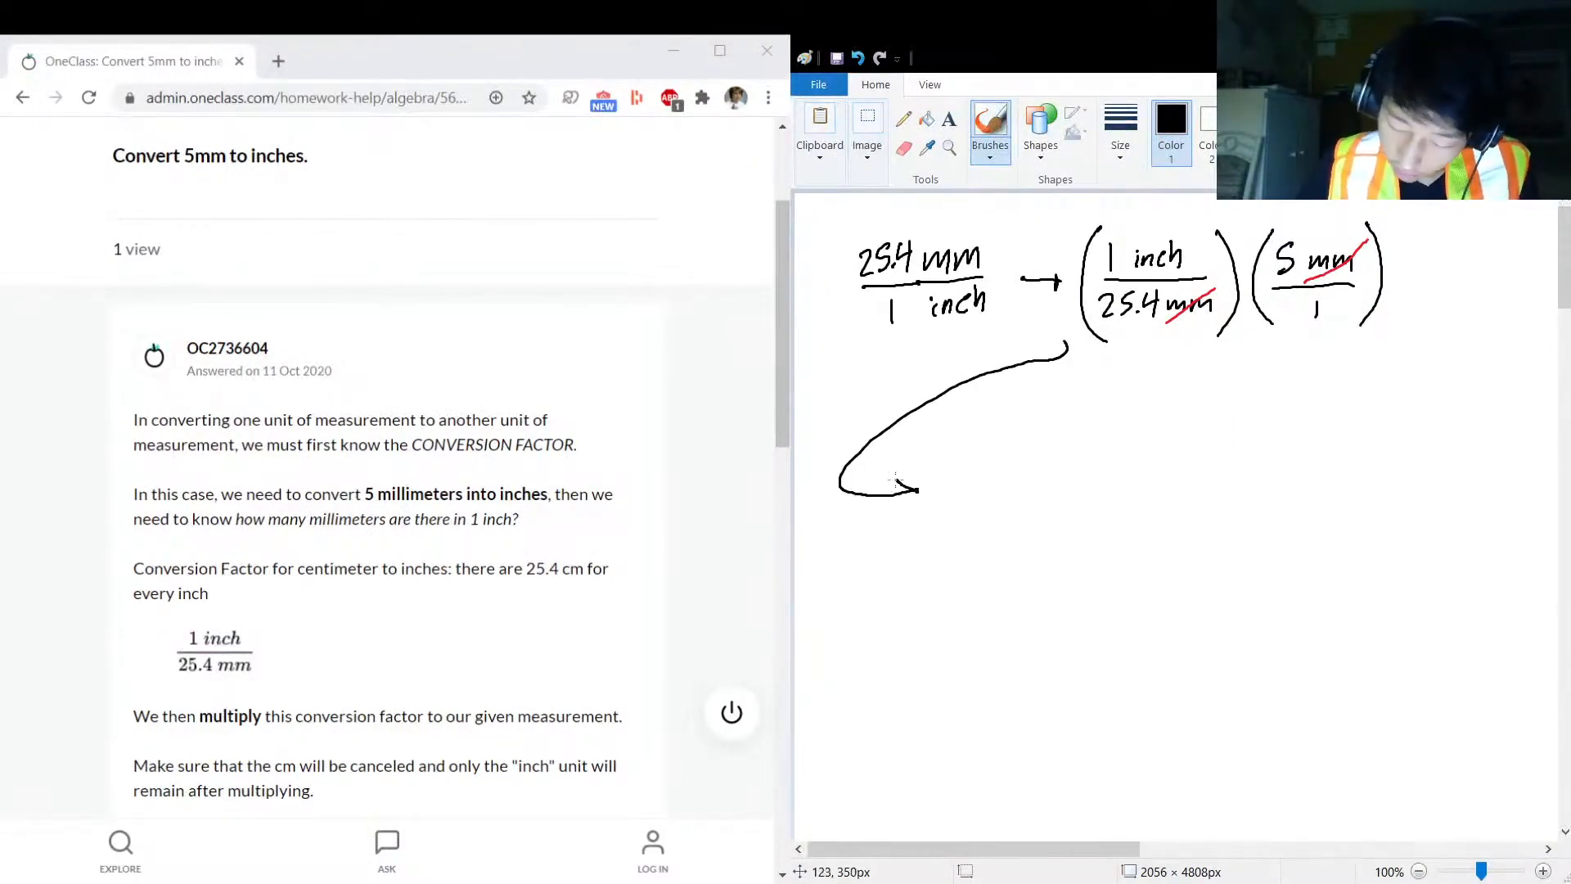
pyautogui.moveTo(946, 491); pyautogui.dragTo(977, 486)
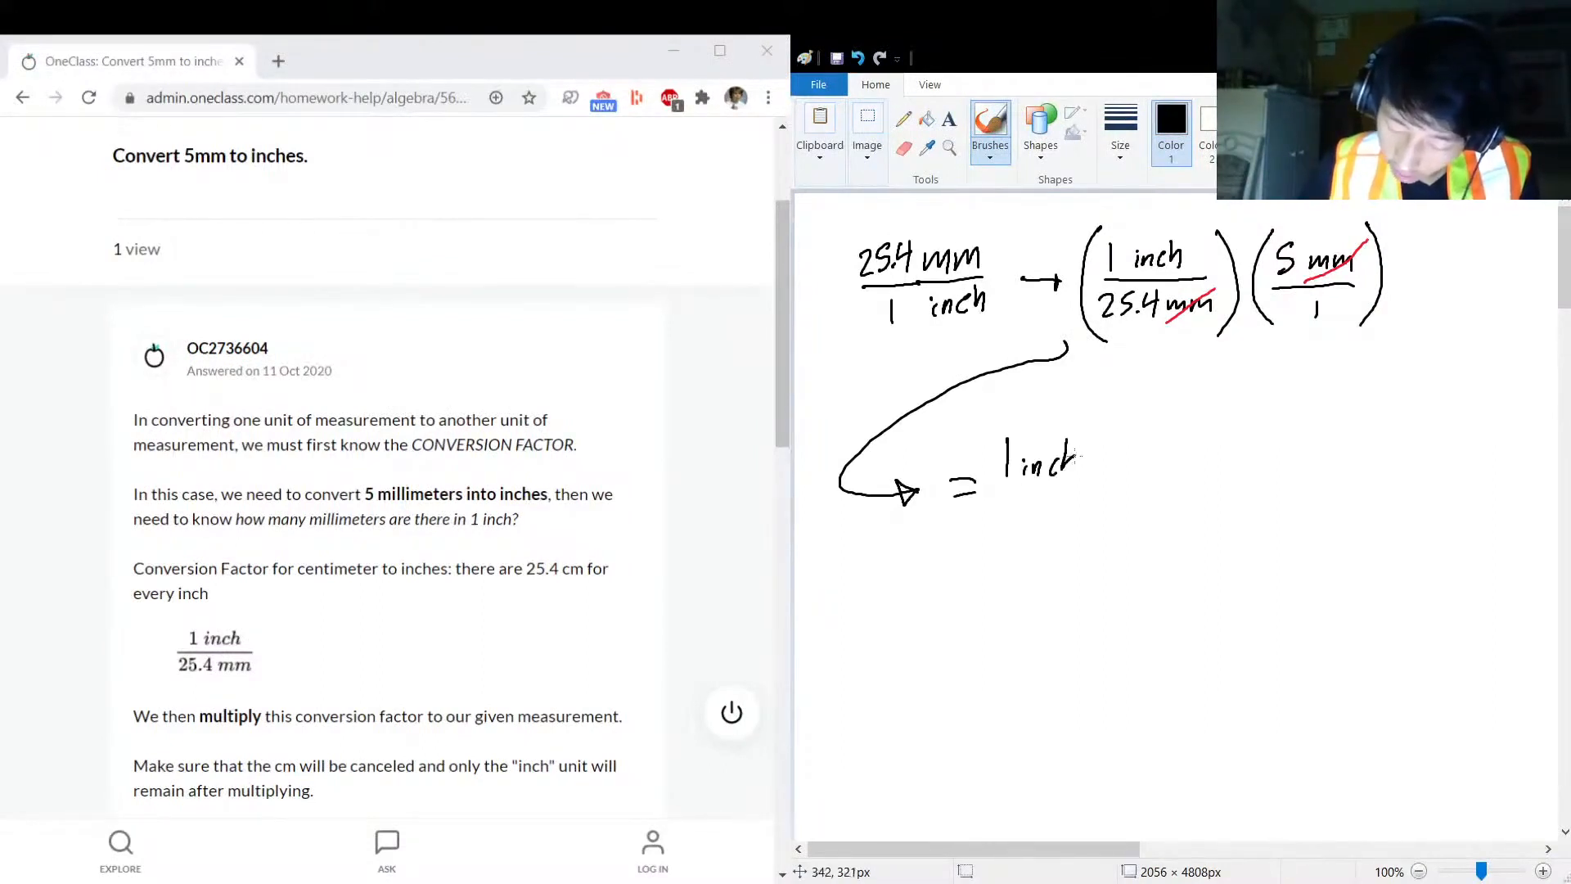
pyautogui.moveTo(997, 431); pyautogui.dragTo(1092, 476)
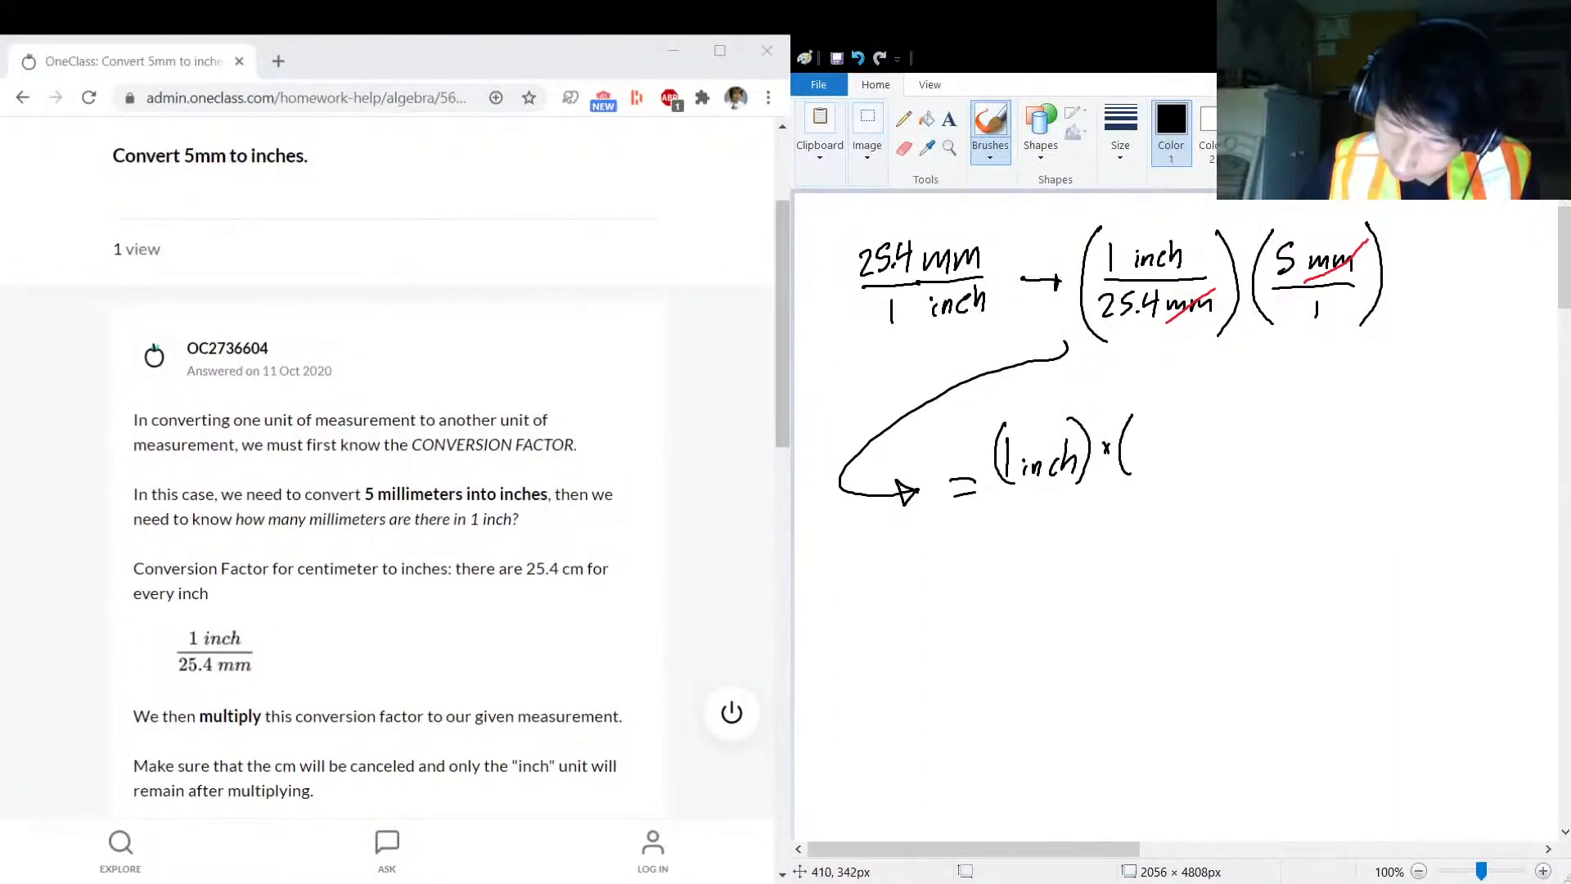
pyautogui.moveTo(1132, 441); pyautogui.dragTo(1182, 471)
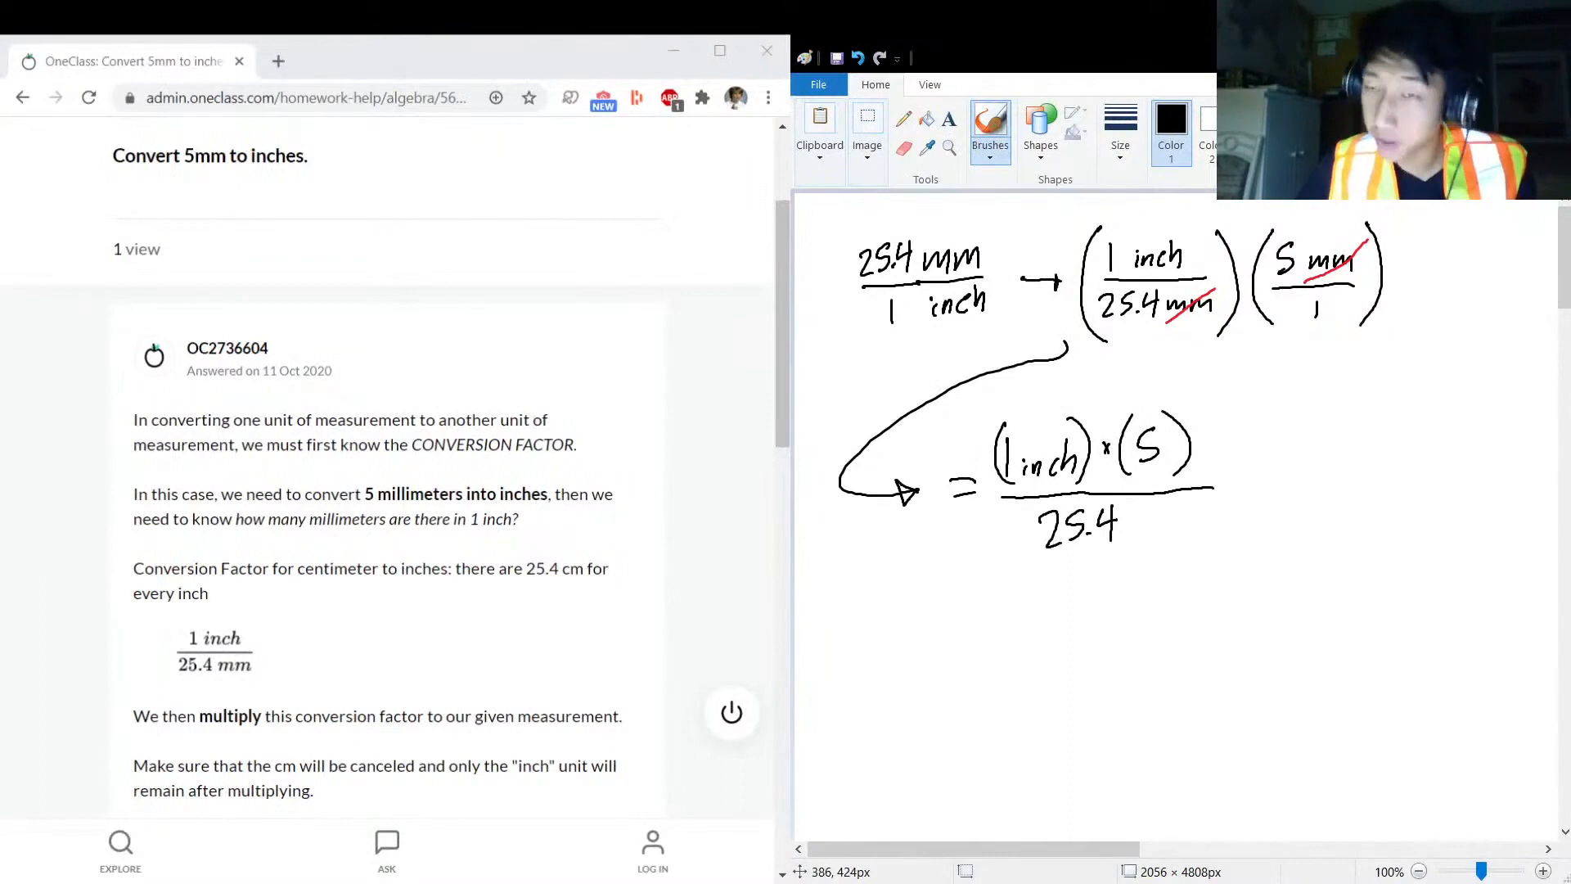
pyautogui.moveTo(1242, 491); pyautogui.dragTo(1272, 491)
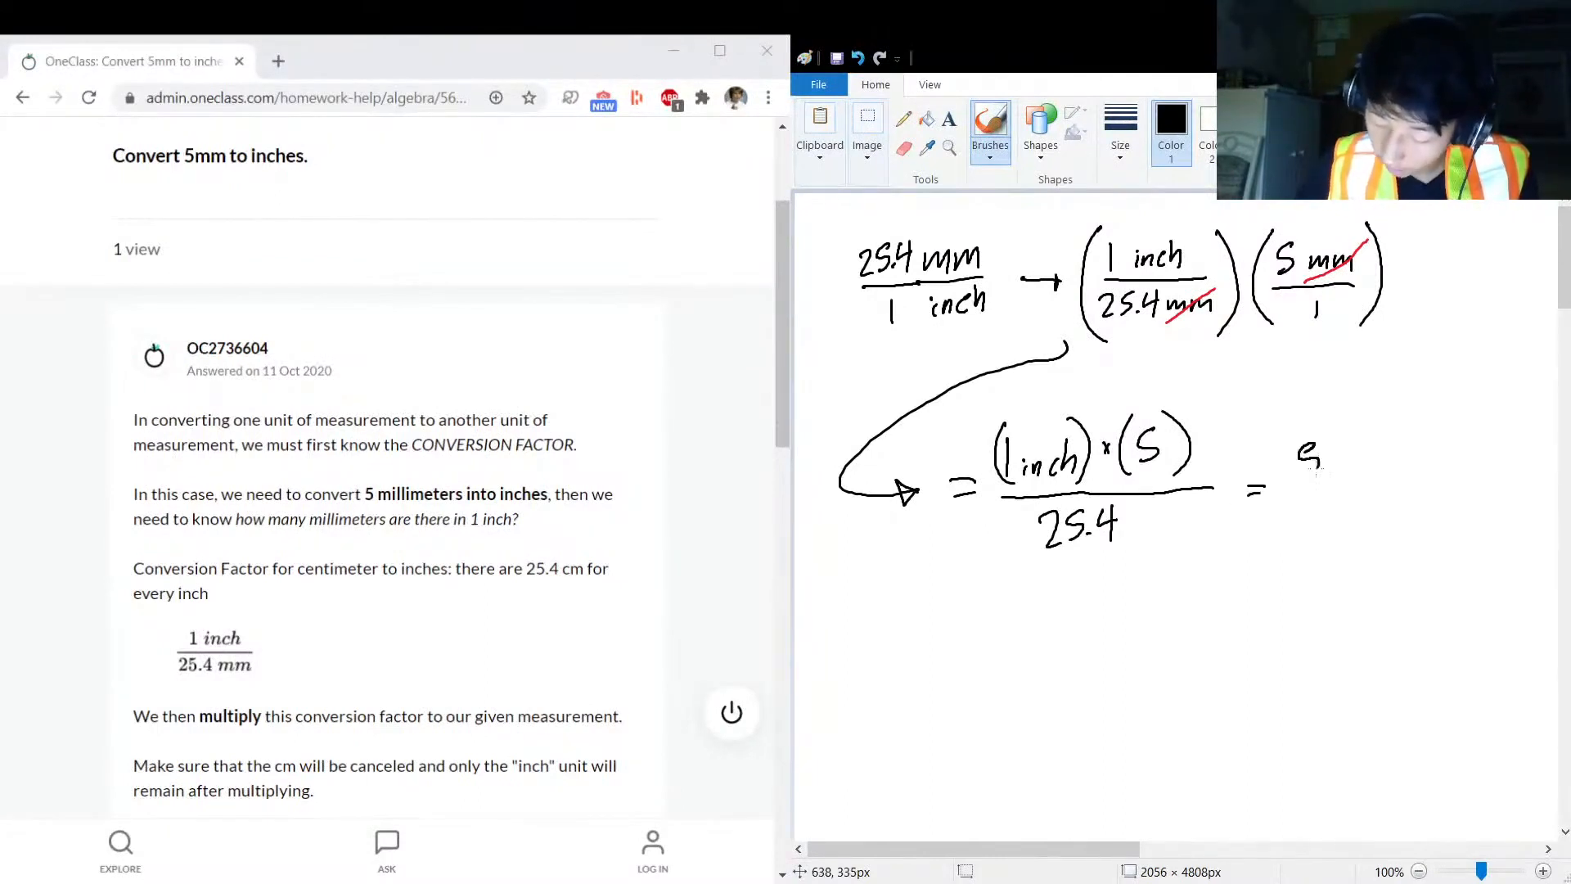
pyautogui.moveTo(1292, 460); pyautogui.dragTo(1343, 501)
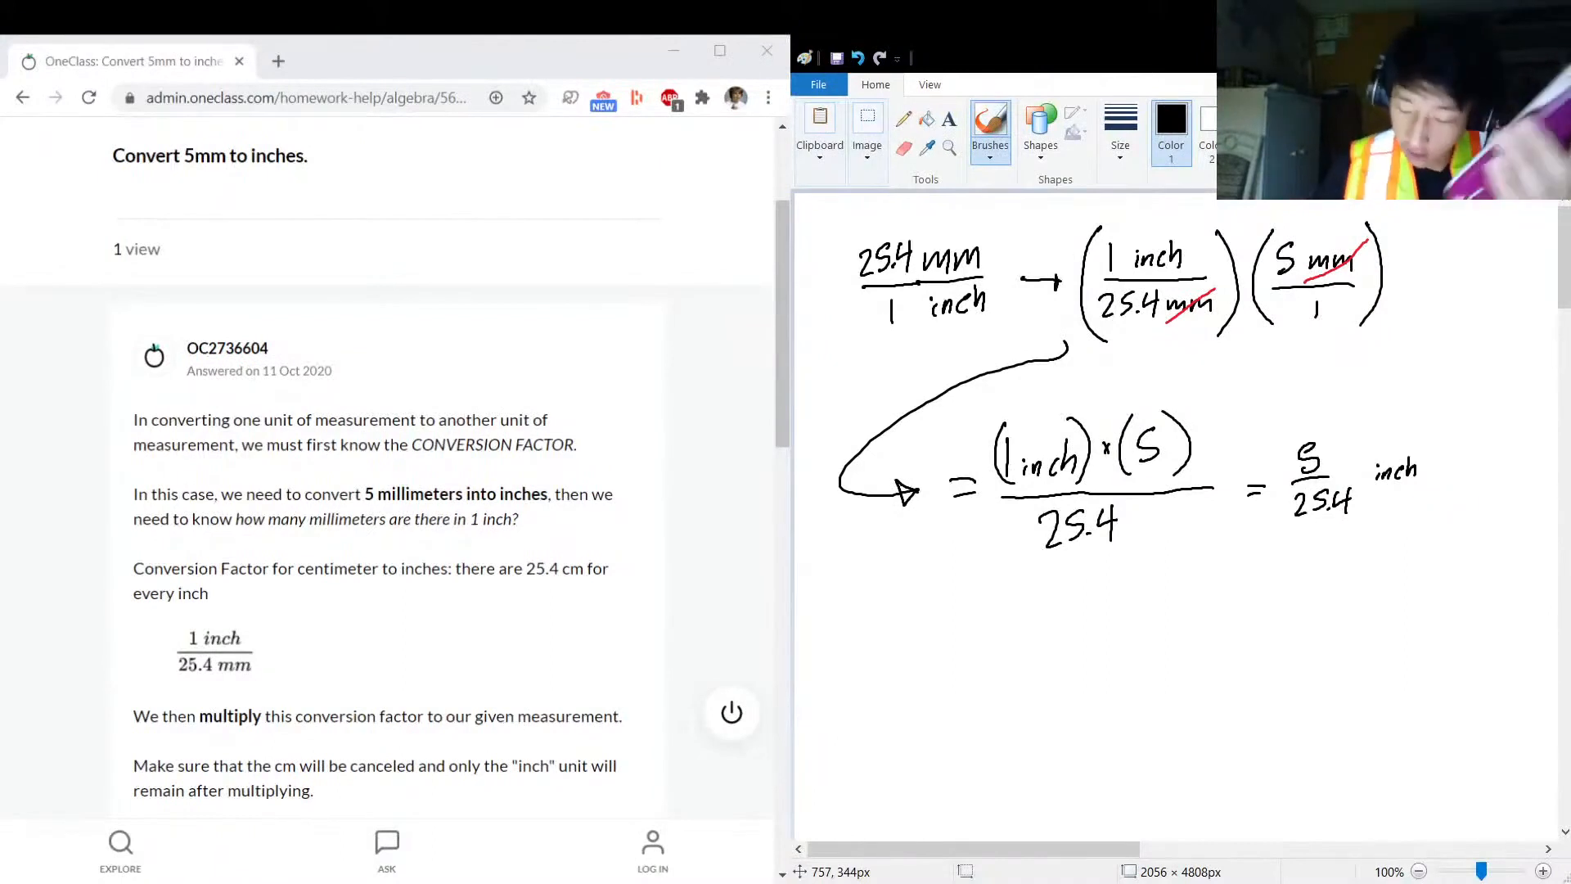
# - Handwrite '= 0.19685… inches' in black beneath the previous line
pyautogui.moveTo(1137, 616); pyautogui.dragTo(1177, 656)
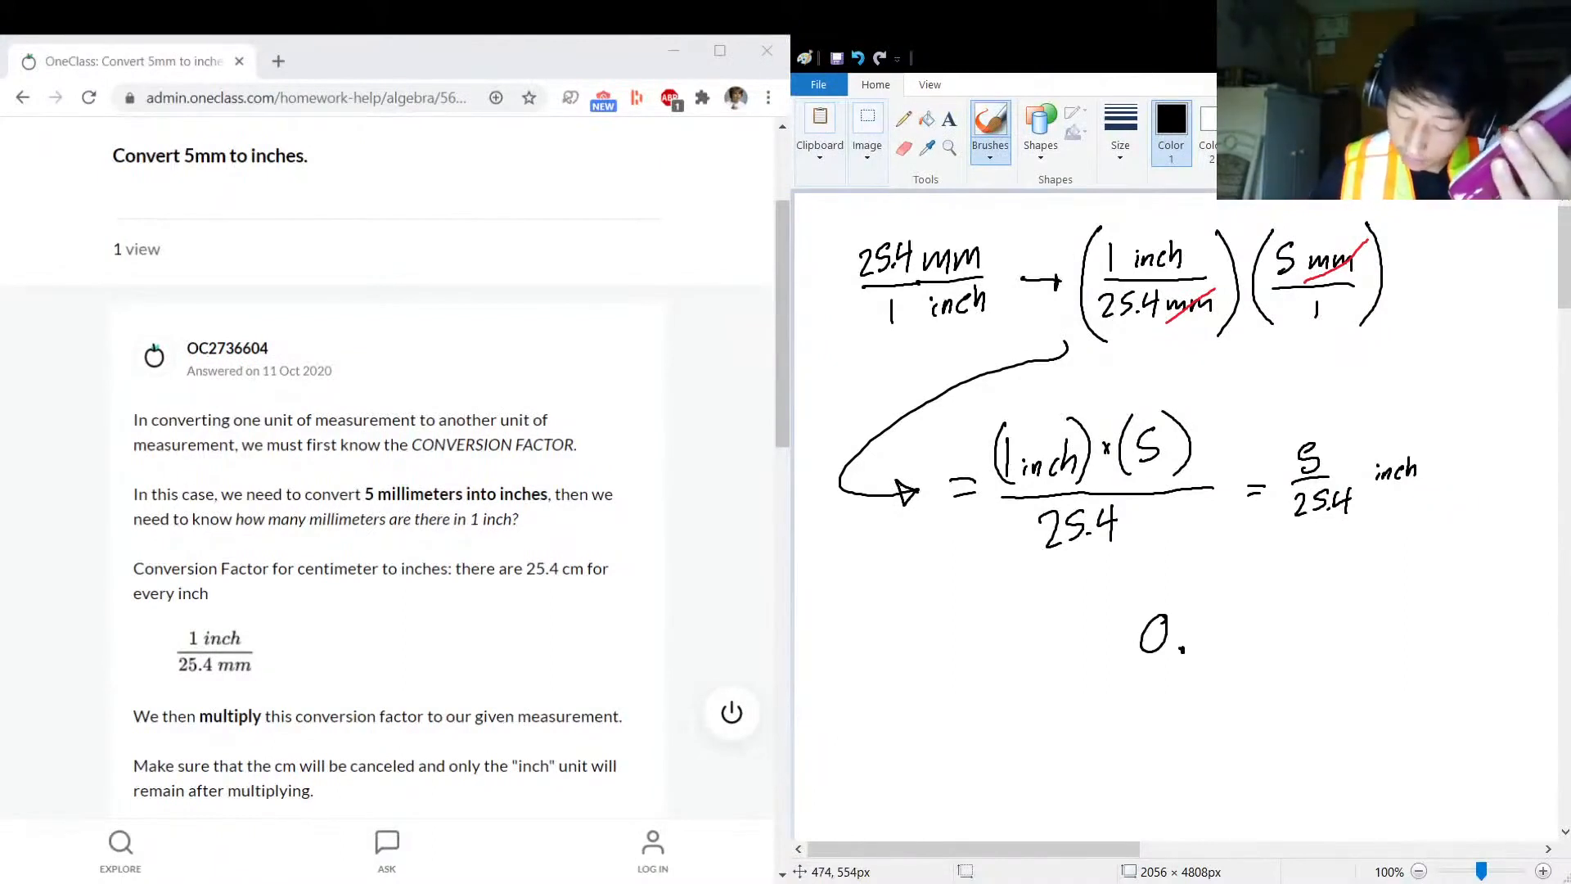
pyautogui.moveTo(1132, 636); pyautogui.dragTo(1107, 637)
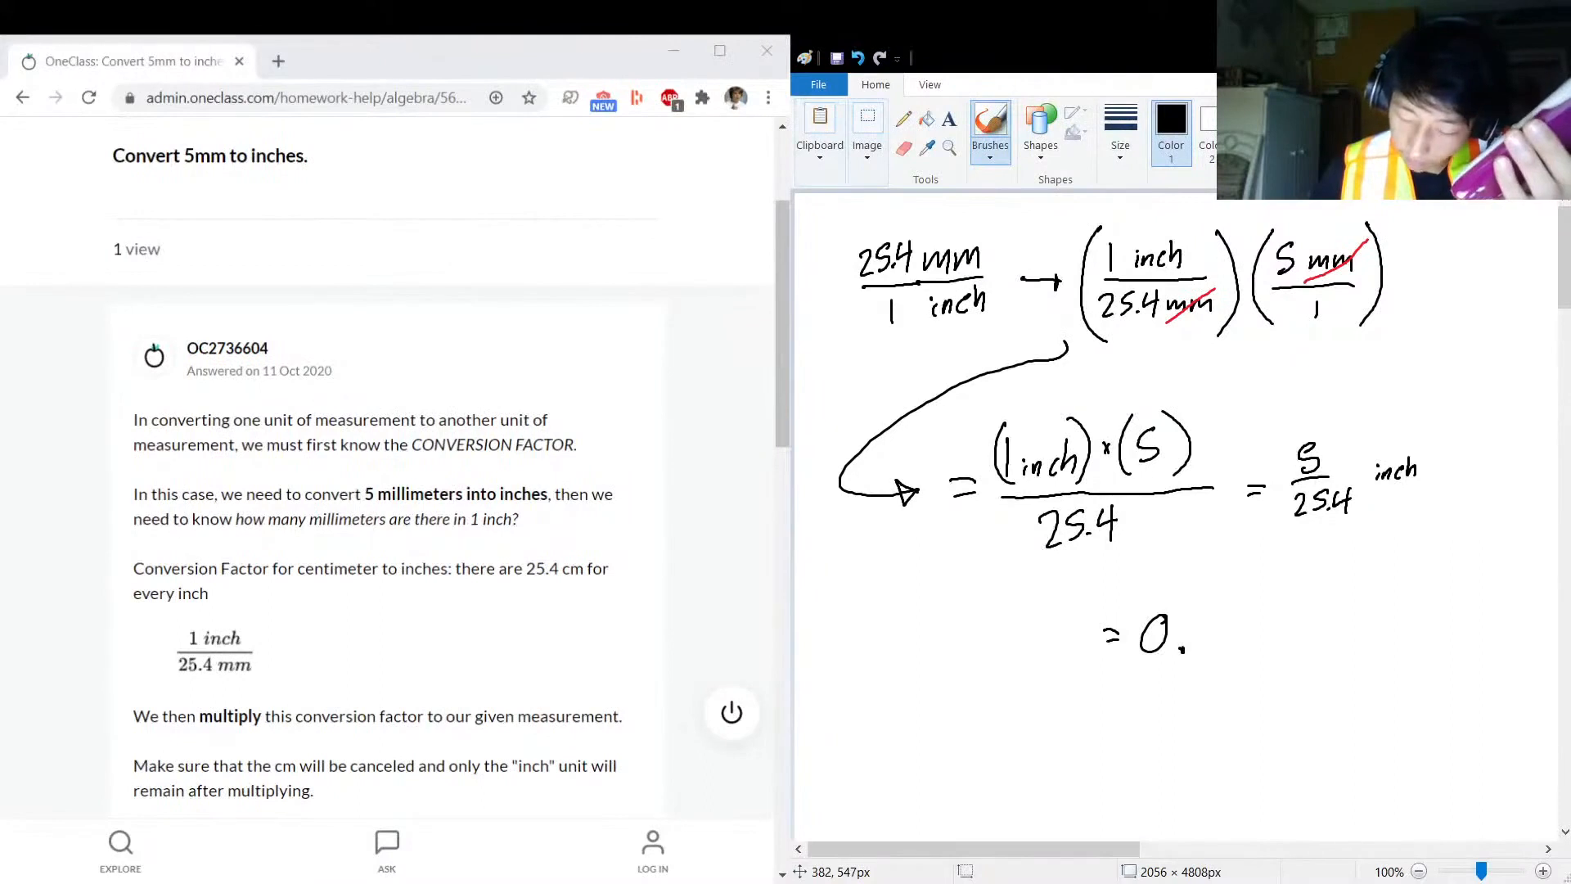
pyautogui.write('19685... inches')
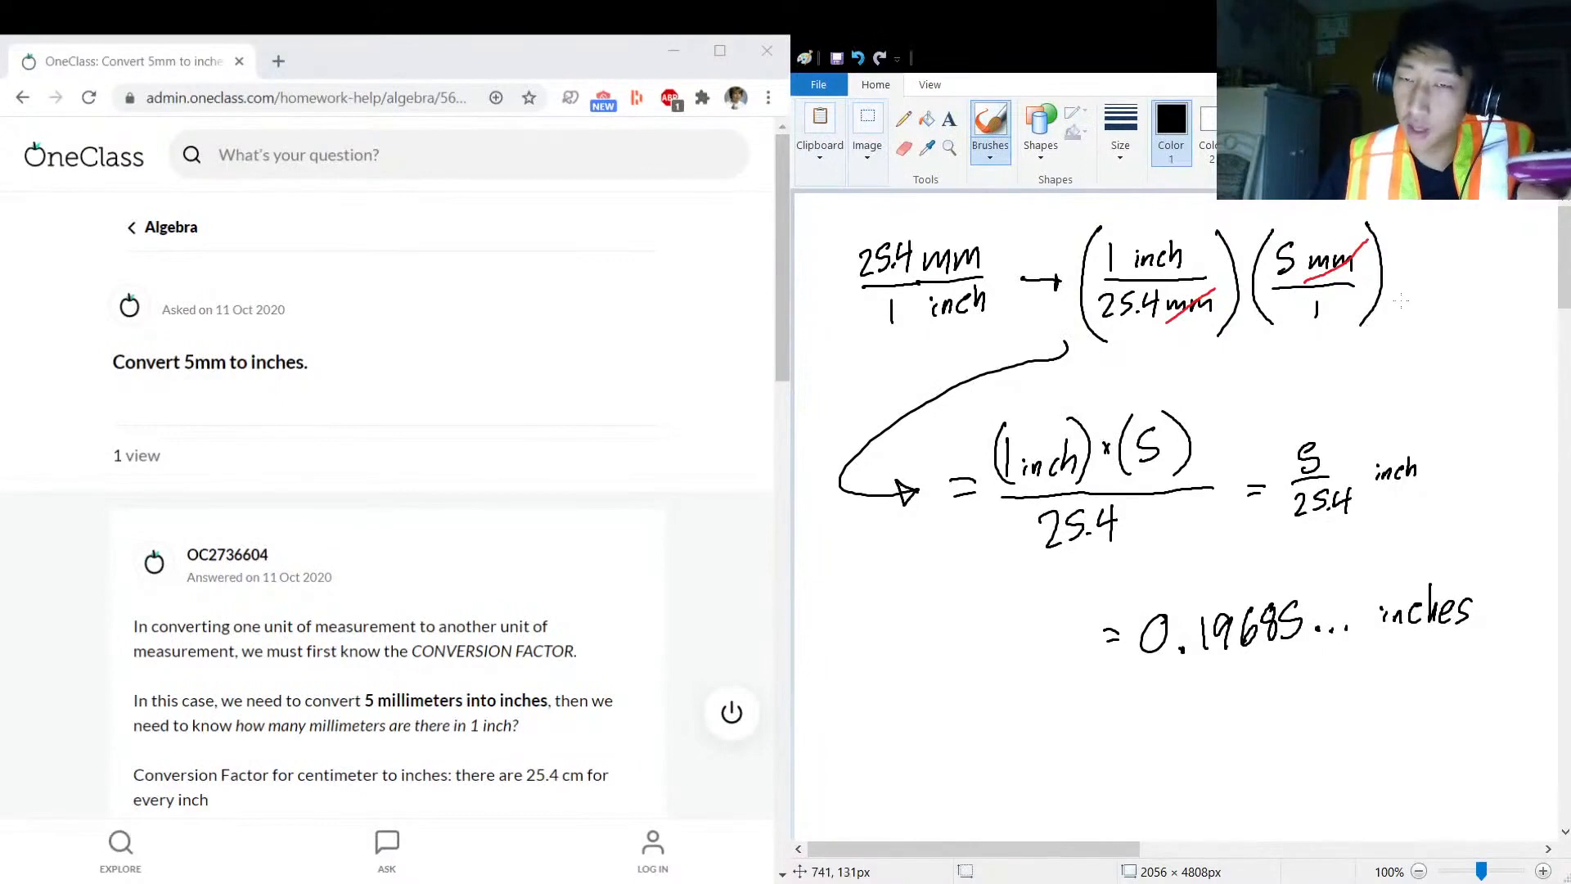
pyautogui.moveTo(1316, 521)
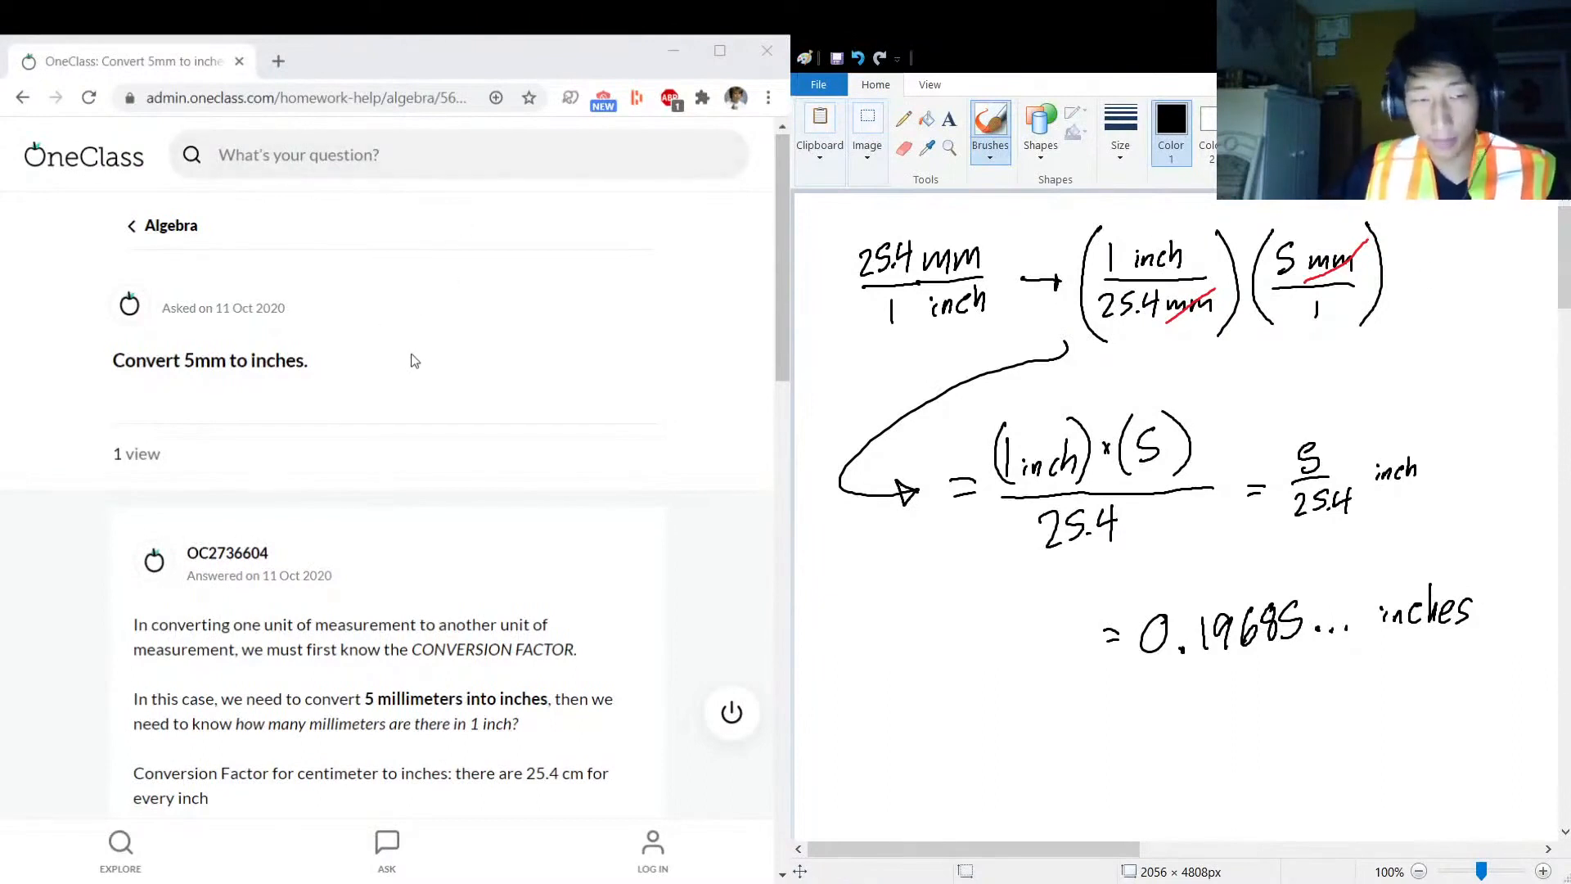
# - Scroll the OneClass answer page down to the 'Verify solution' comment box
pyautogui.scroll(-3)
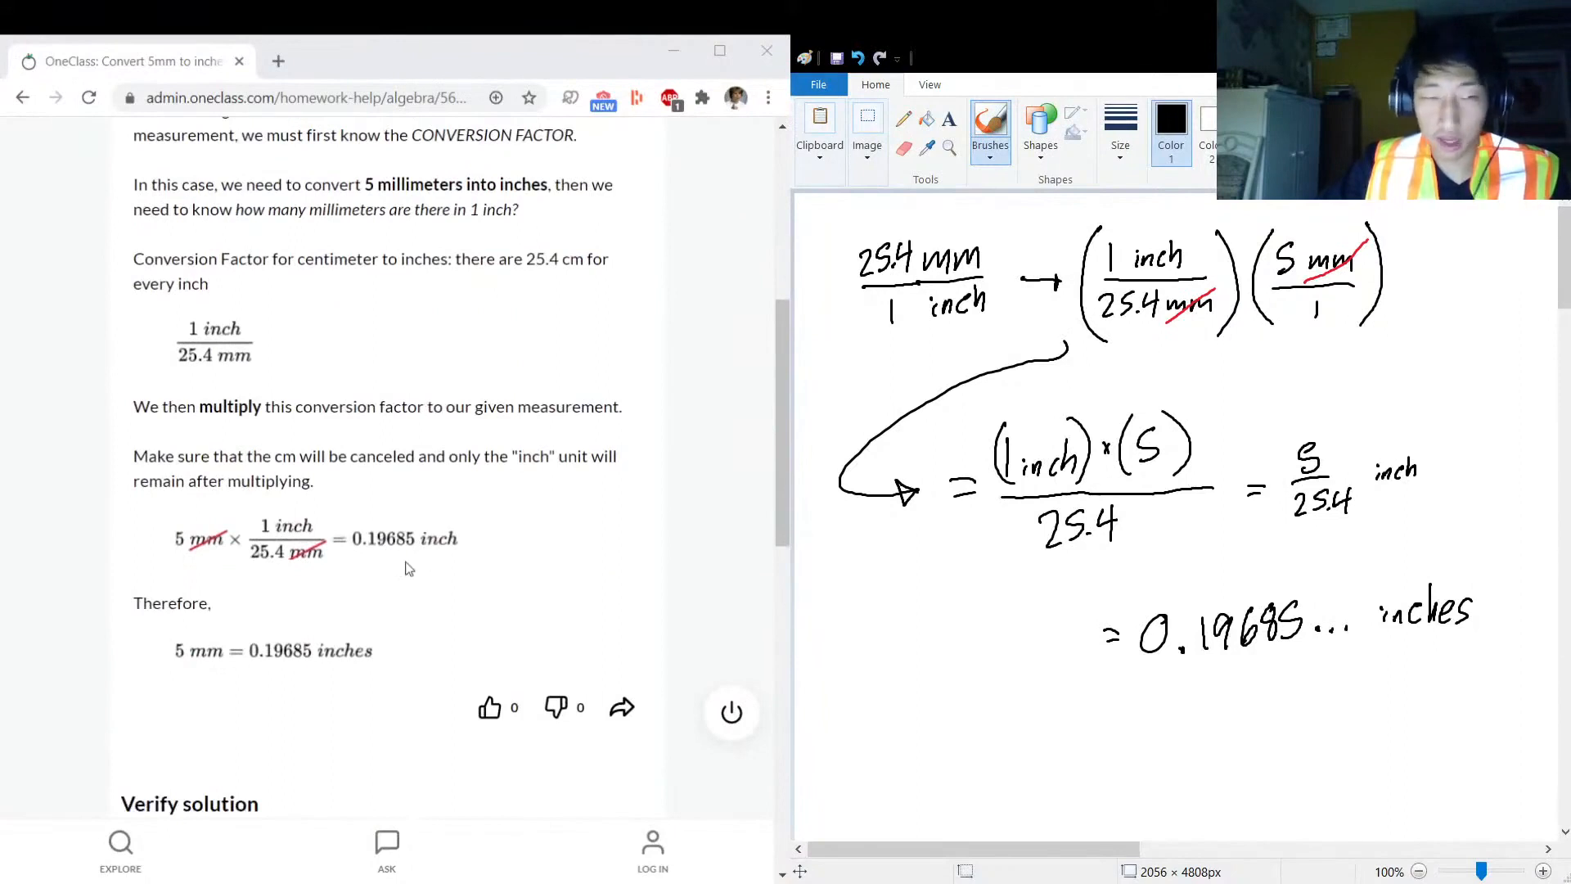
pyautogui.scroll(-3)
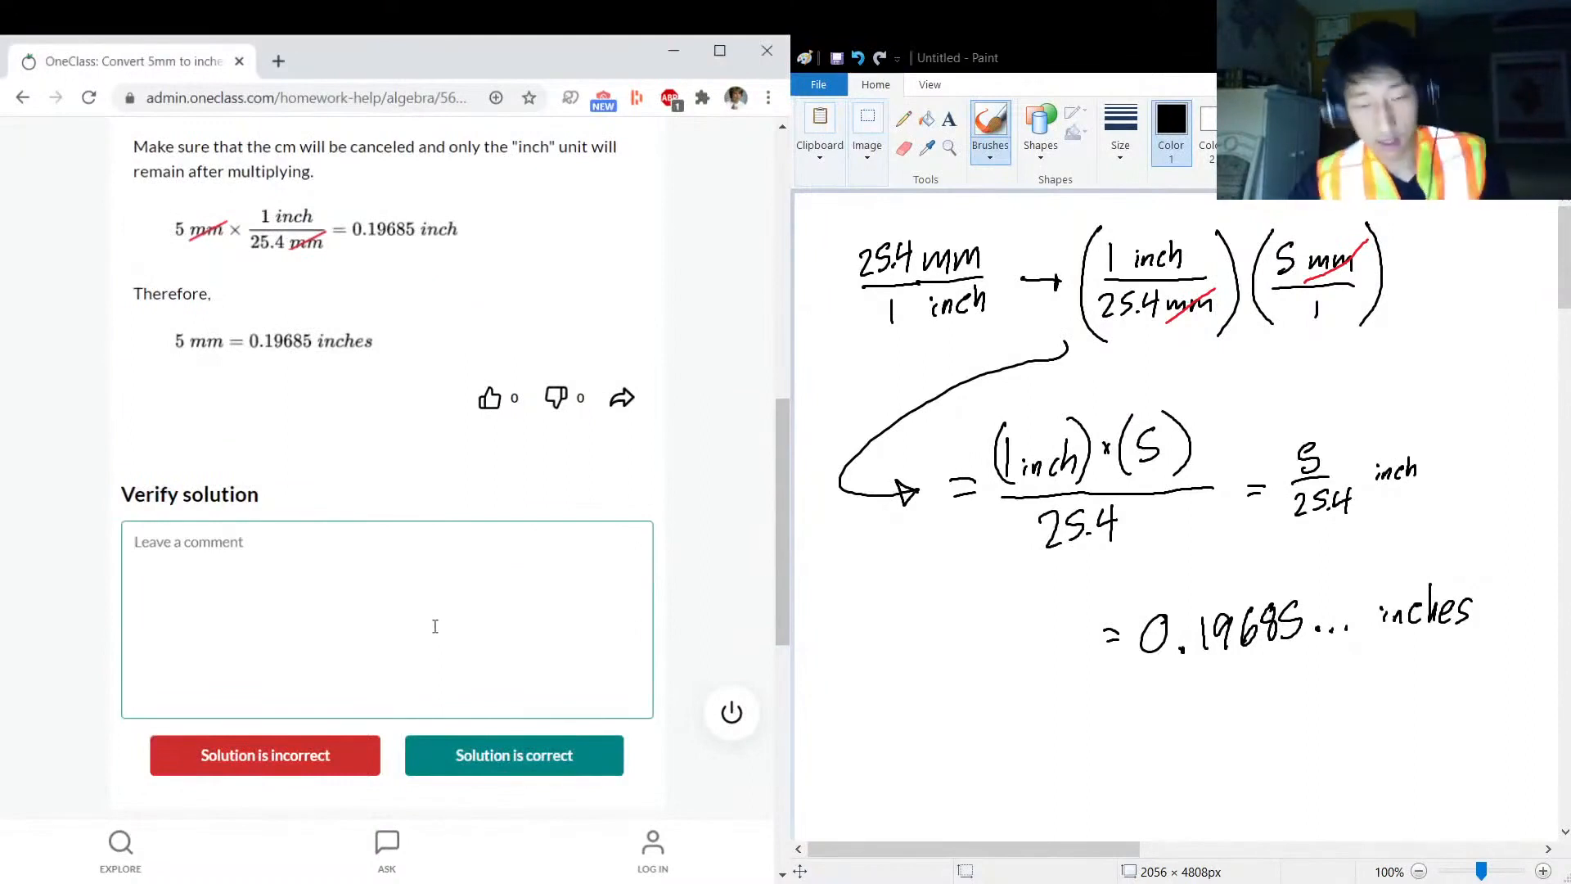
# - Comment 'The above solution is good!' and mark the solution correct
pyautogui.write('The above sol')
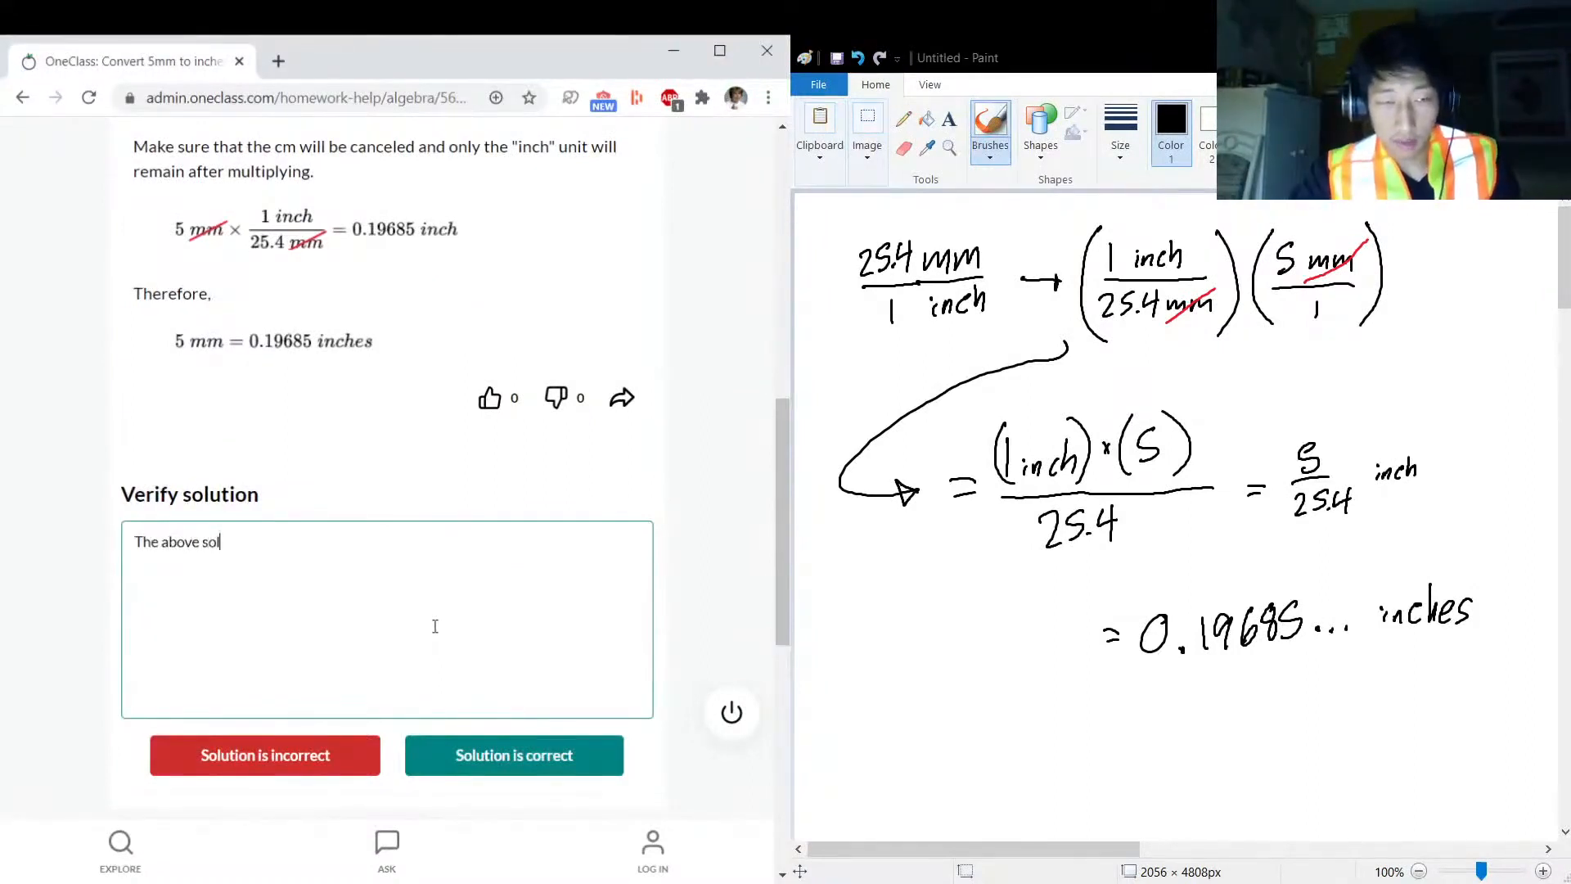
pyautogui.write('ution is')
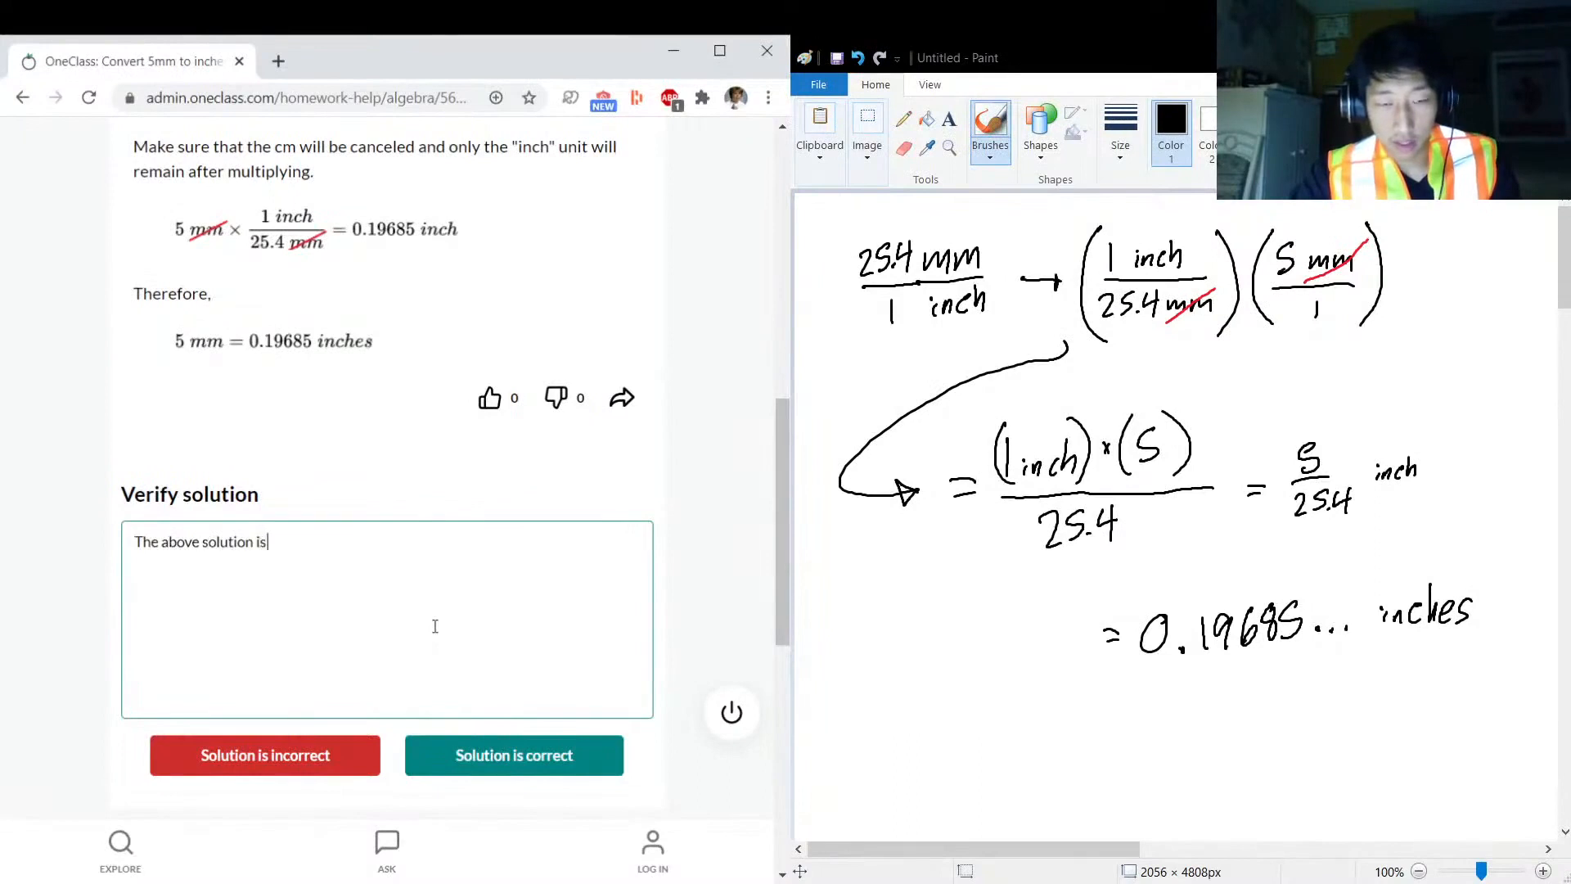
pyautogui.write('good')
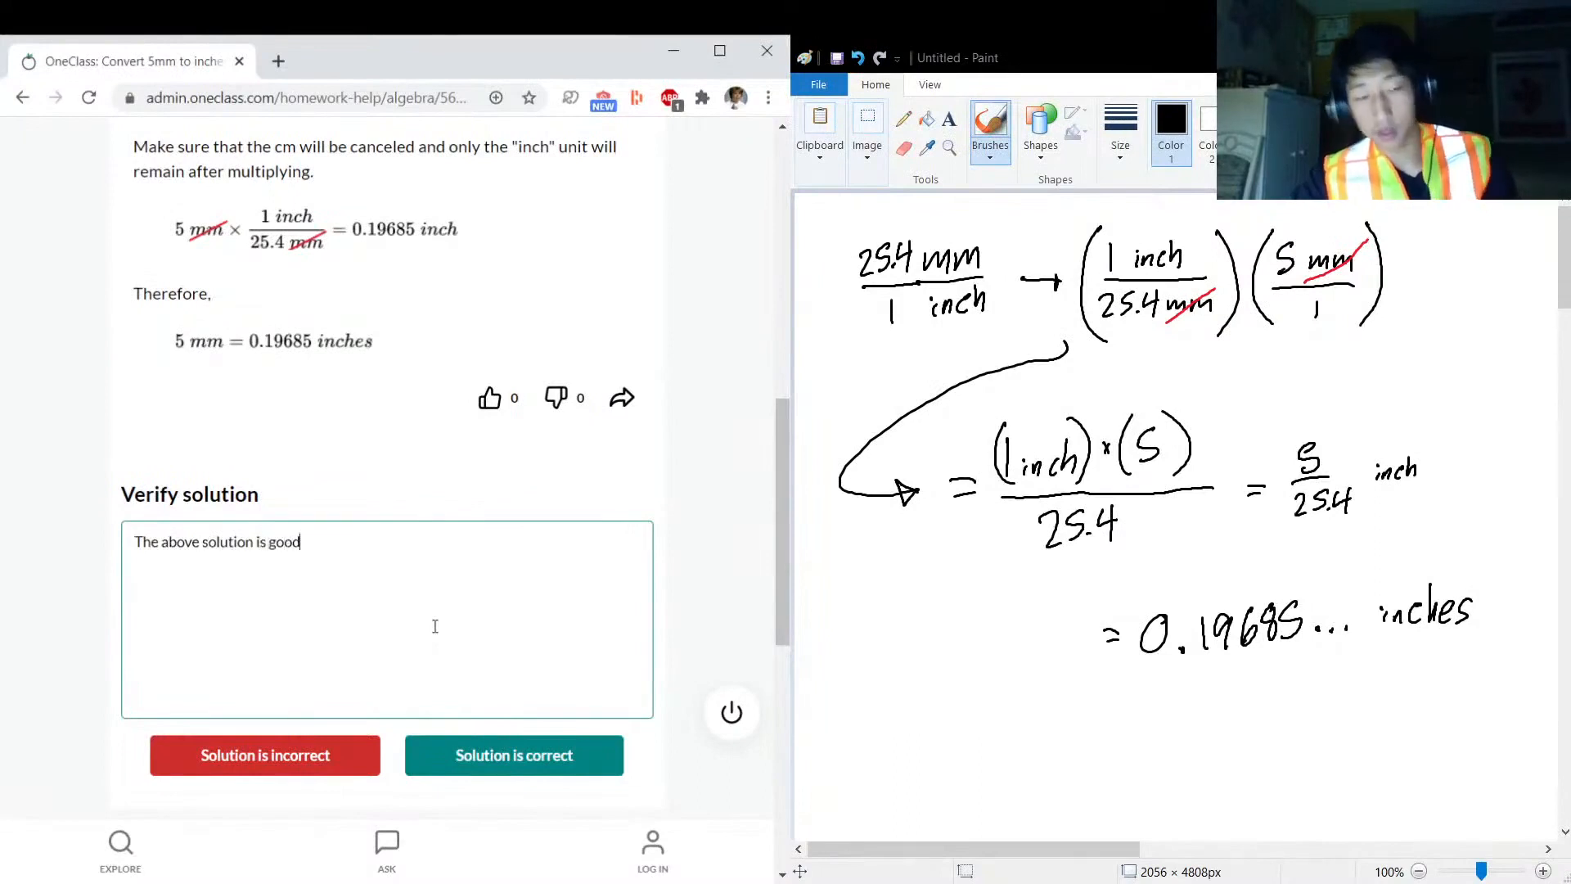
pyautogui.write('!')
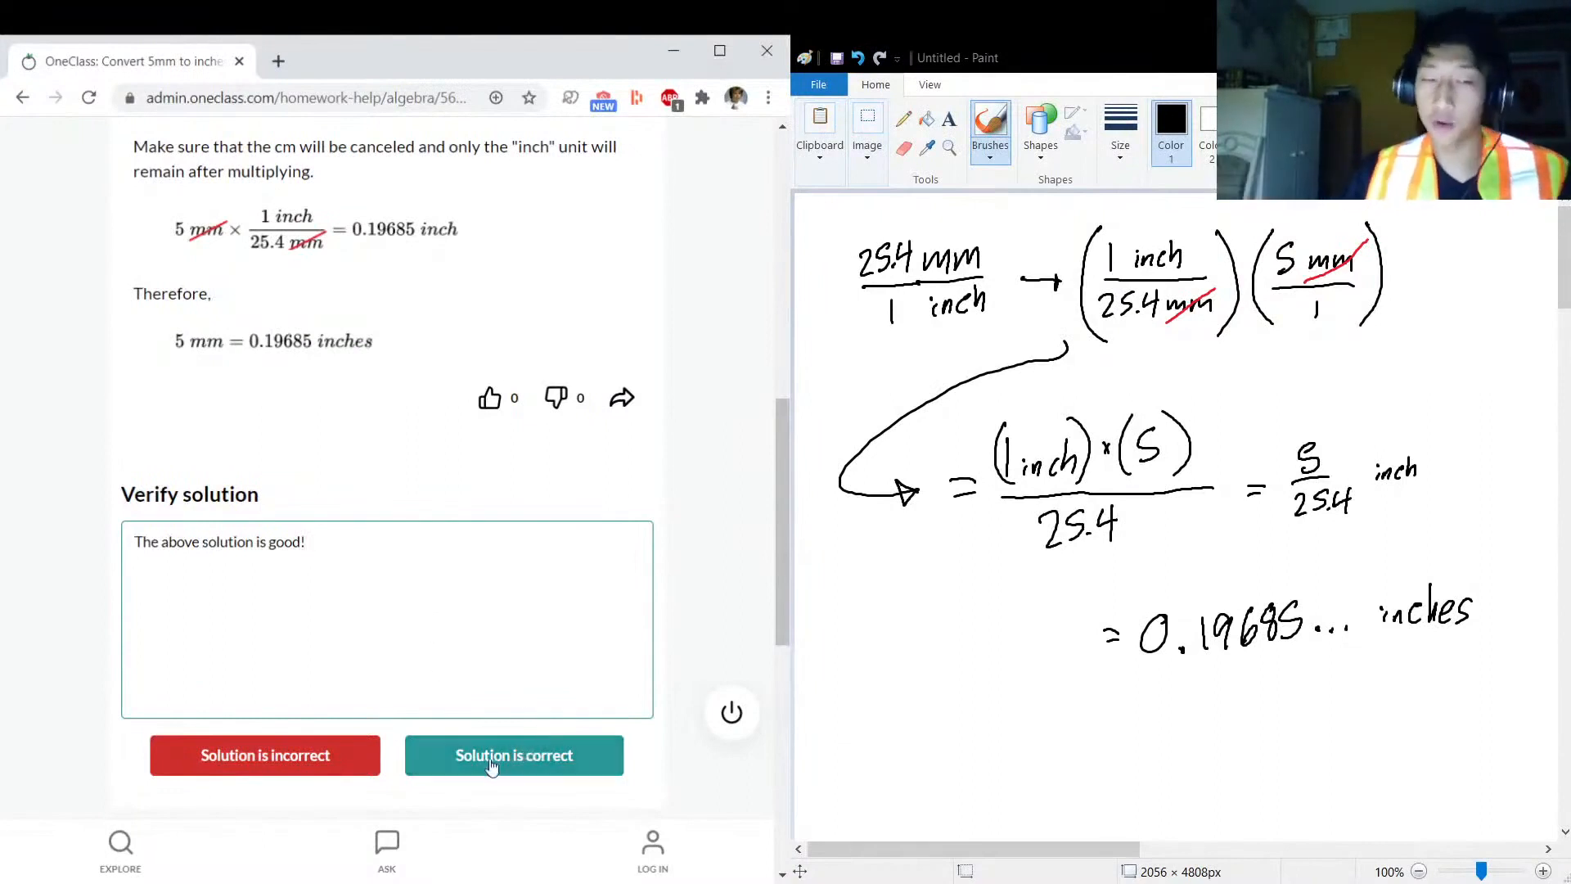
pyautogui.click(513, 754)
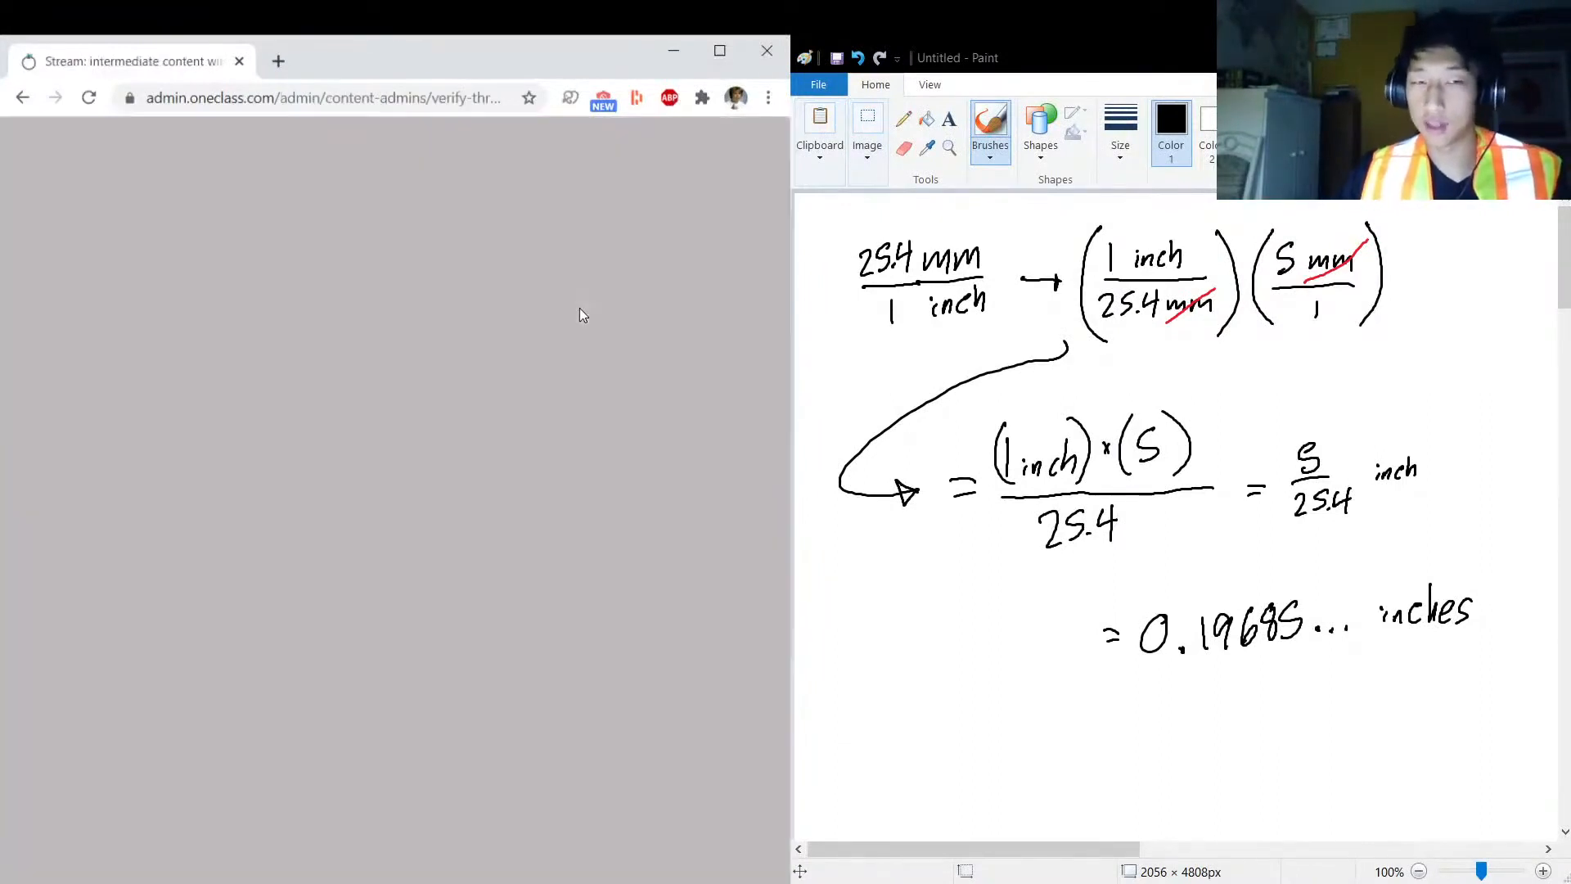